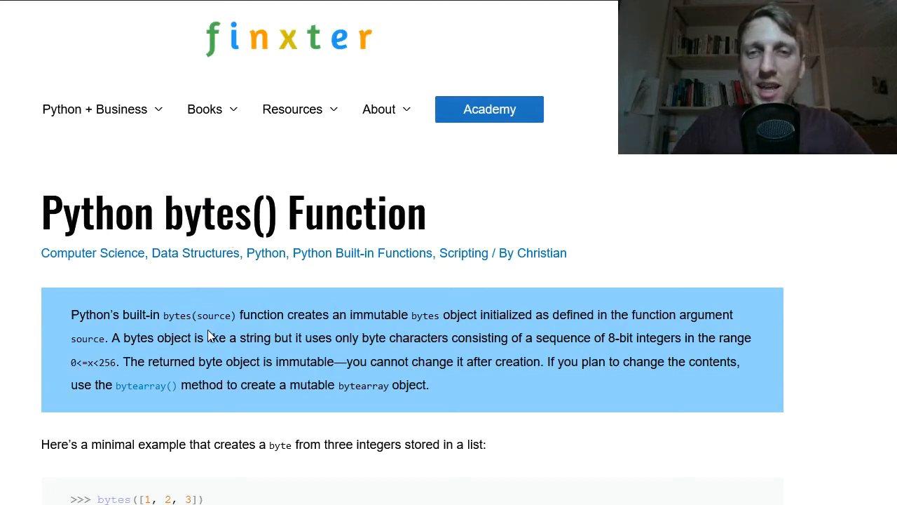
pyautogui.moveTo(234, 312)
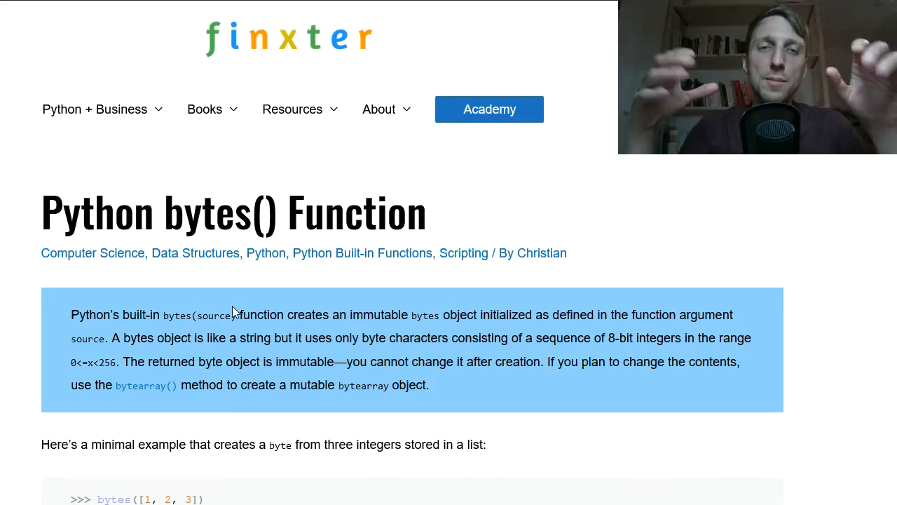
# Evaluate x = bytes() and x at the prompt, showing the empty bytes object b''
pyautogui.doubleClick(207, 210)
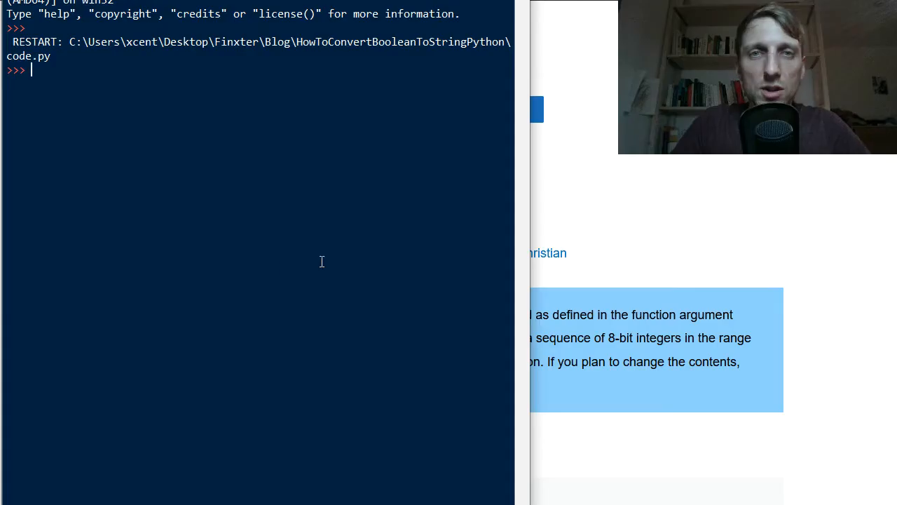
pyautogui.write('bytes')
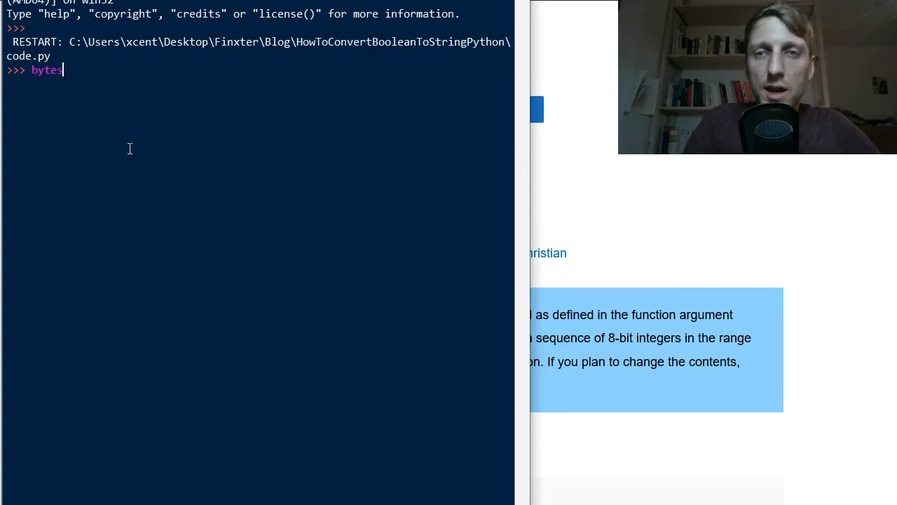
pyautogui.write('(')
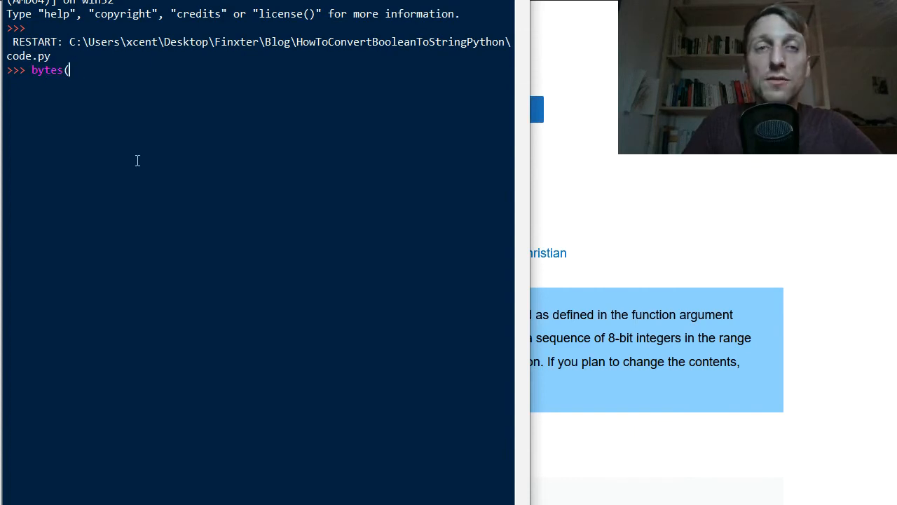
pyautogui.moveTo(101, 135)
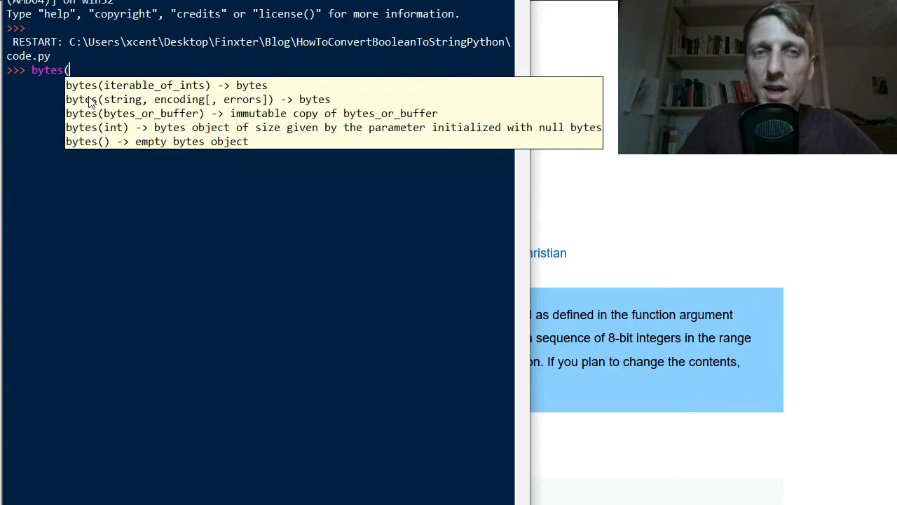
pyautogui.moveTo(121, 129)
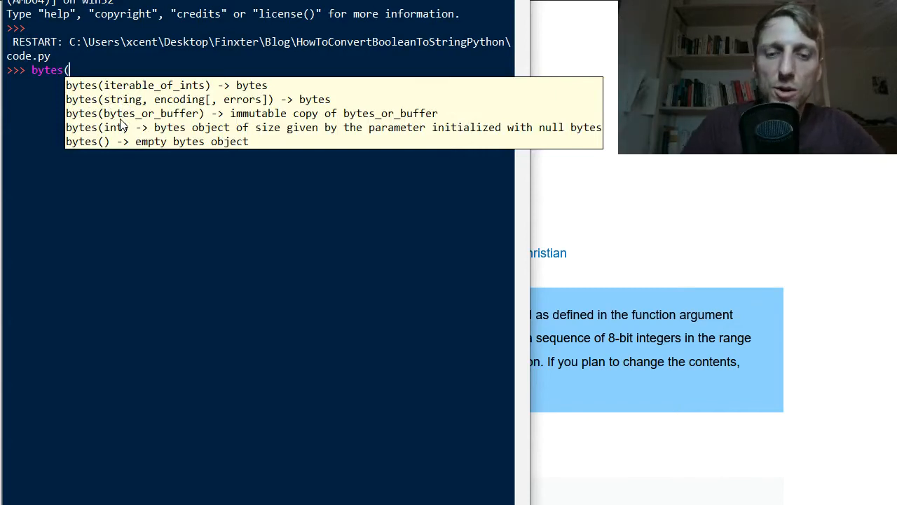
pyautogui.write(')')
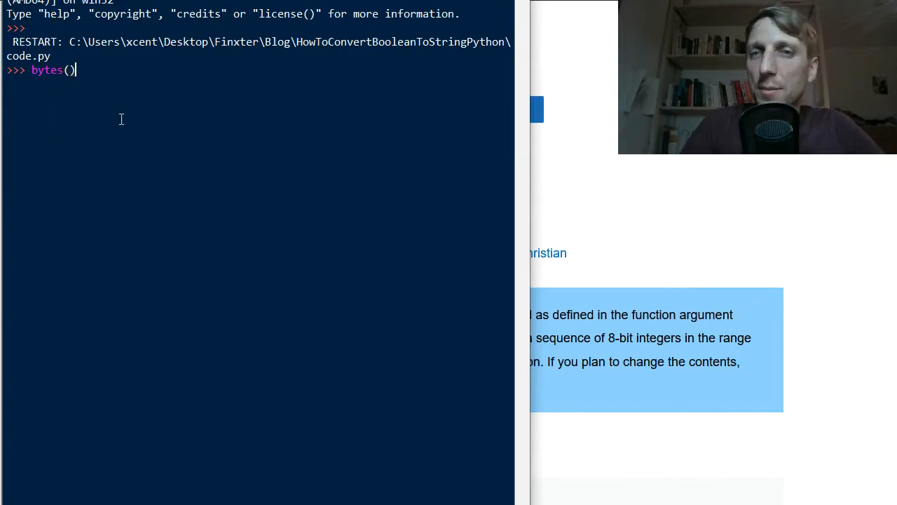
pyautogui.write('x =')
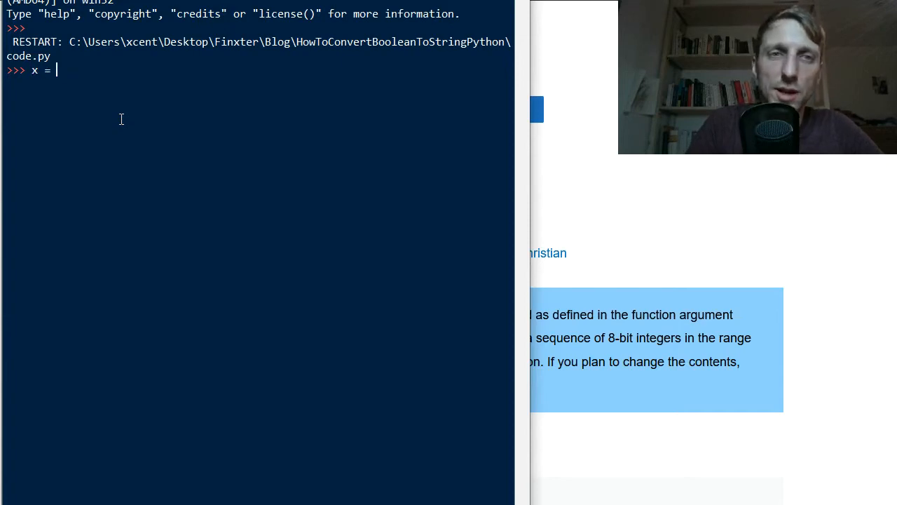
pyautogui.write('bytes()')
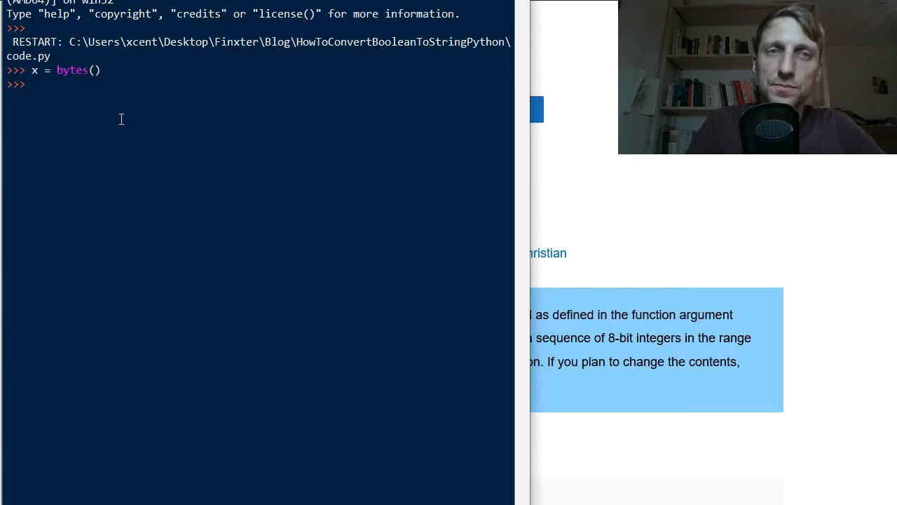
pyautogui.write('x')
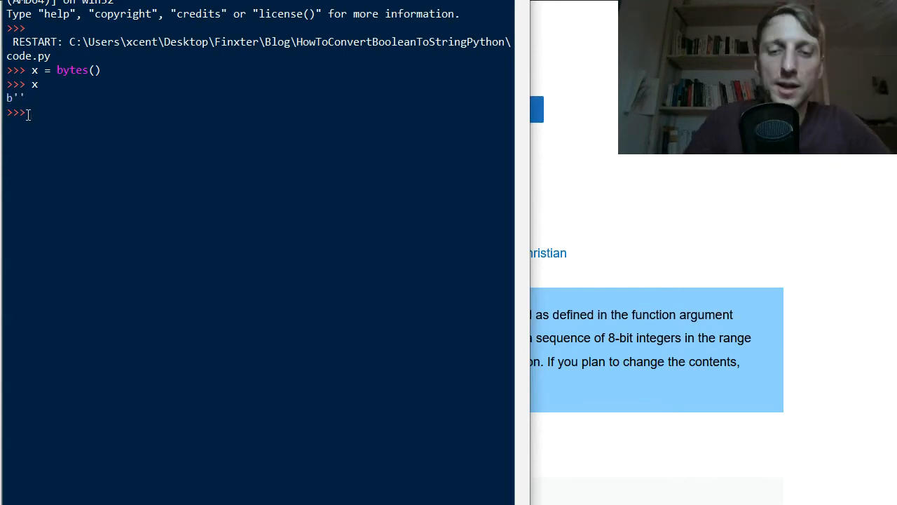
# Evaluate bytes(2) to get b'\x00\x00' and highlight one of its null bytes
pyautogui.write('x')
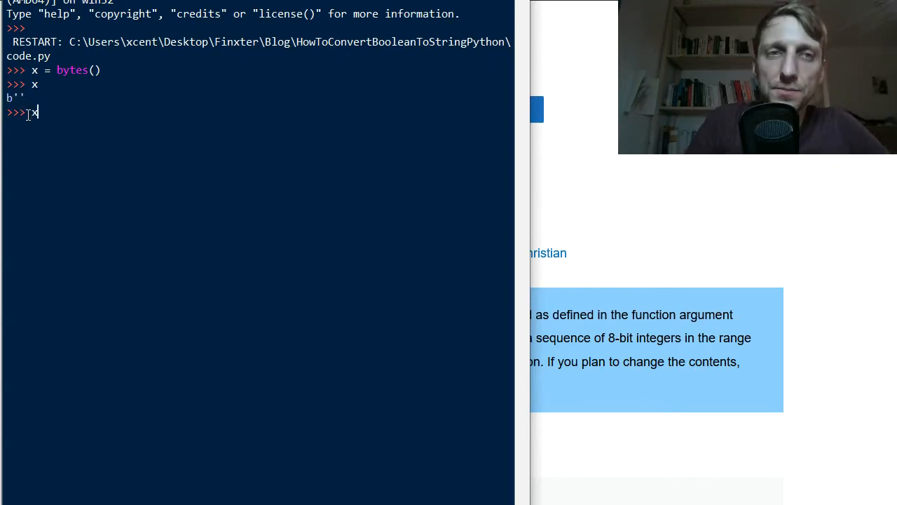
pyautogui.write('bytes')
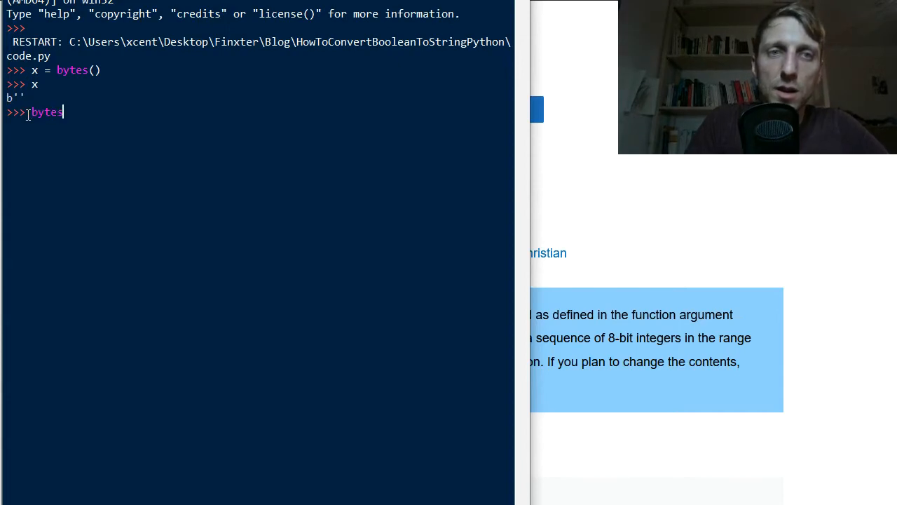
pyautogui.write('(2)')
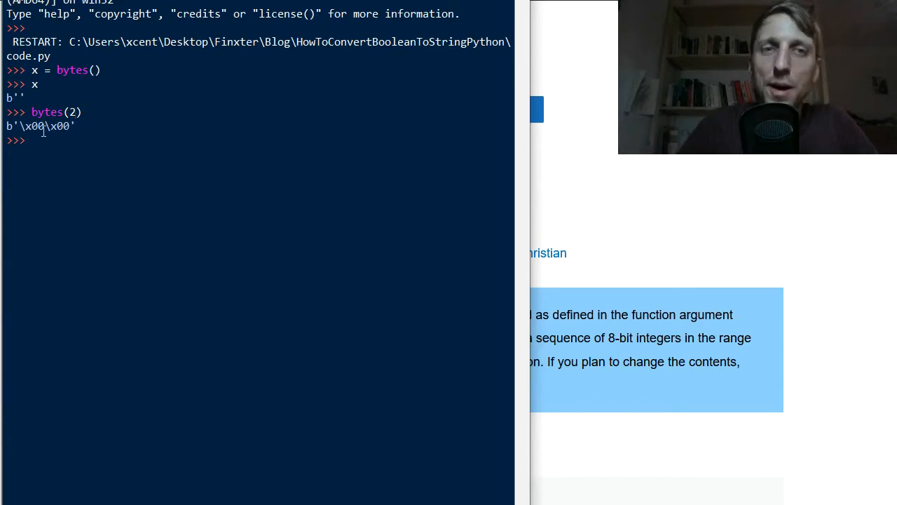
pyautogui.doubleClick(47, 112)
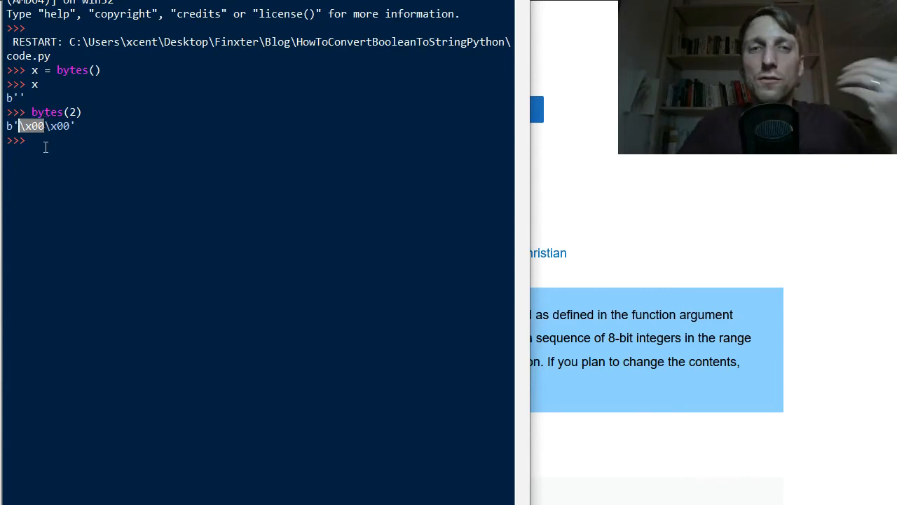
pyautogui.write('00000000')
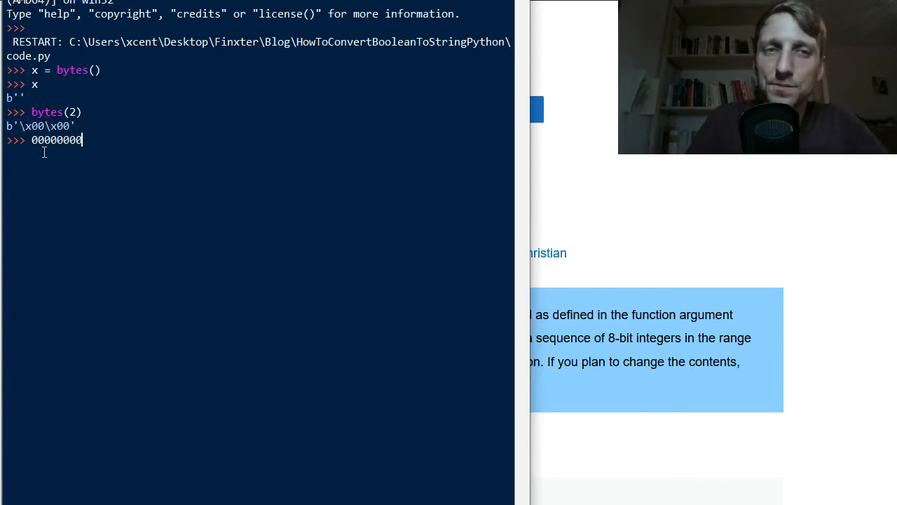
pyautogui.press('Backspace')
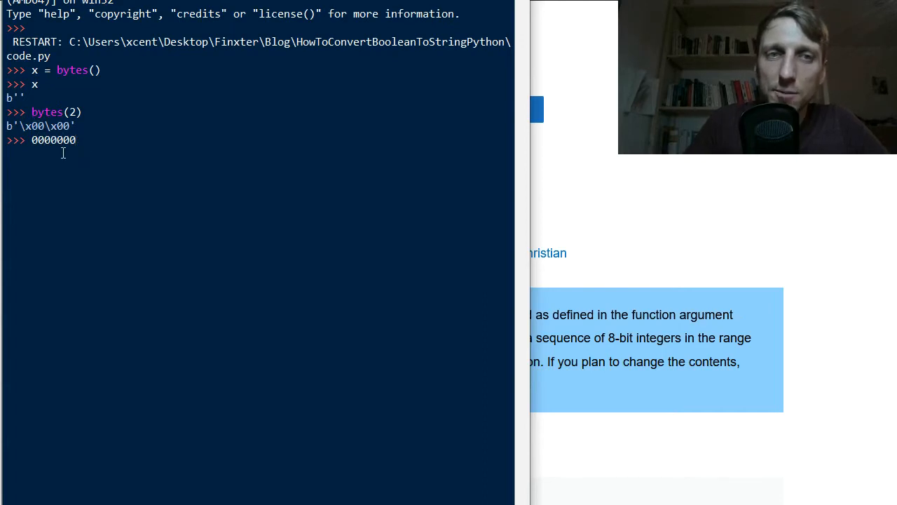
pyautogui.doubleClick(56, 140)
pyautogui.write('b')
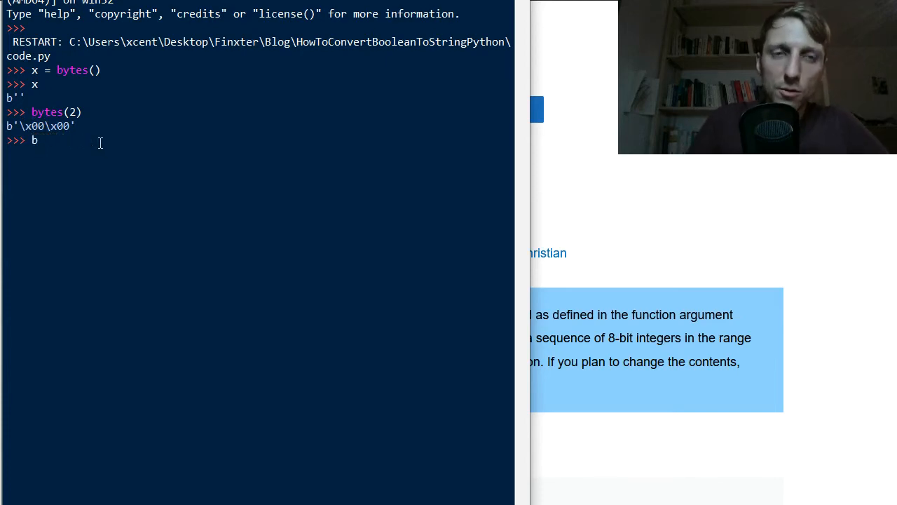
# Evaluate bytes(4) and bytes(42), highlighting a null byte, and begin bytes([1
pyautogui.write('ytes(4)')
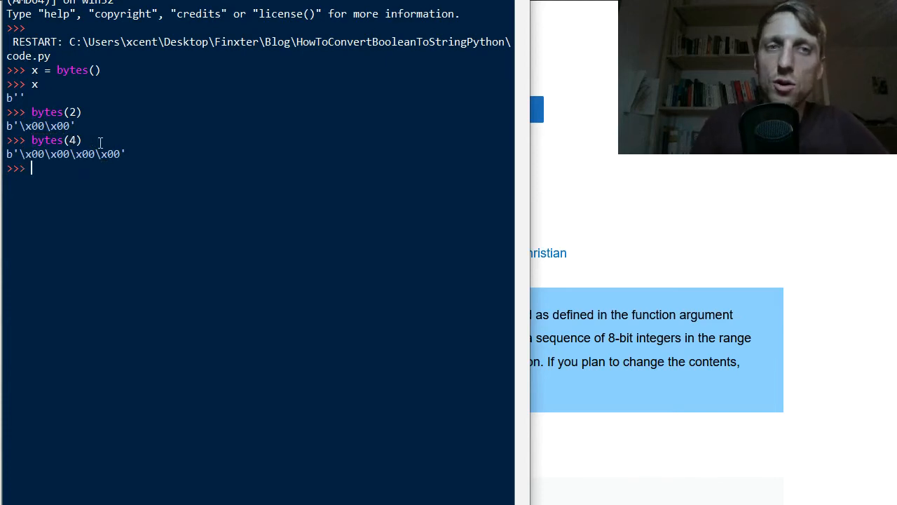
pyautogui.doubleClick(33, 153)
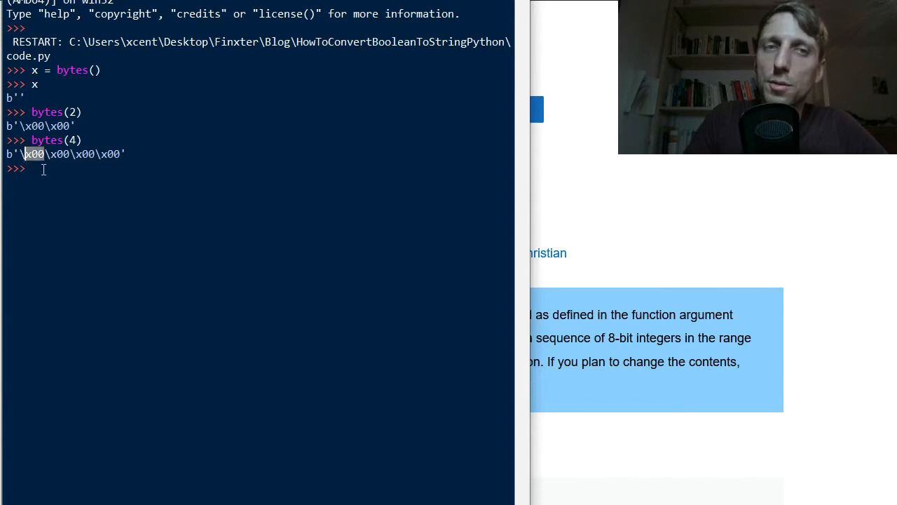
pyautogui.write('bytes(')
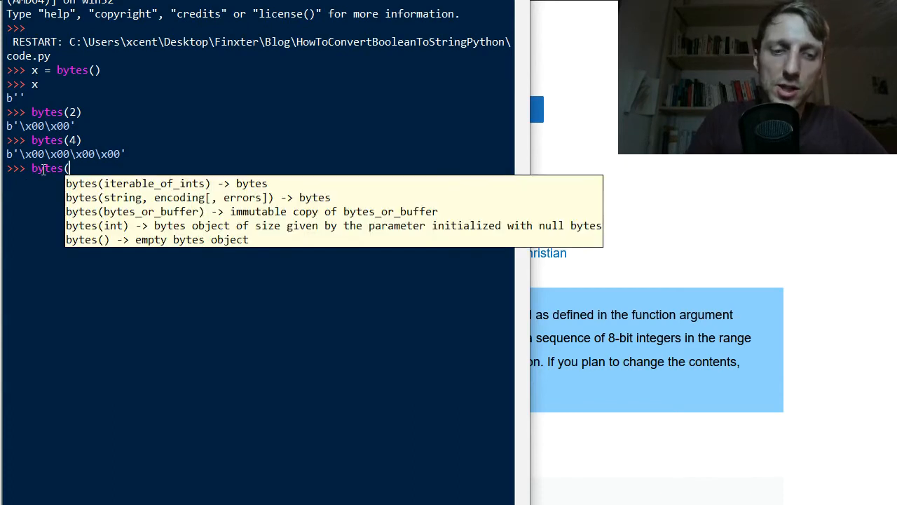
pyautogui.write('42)')
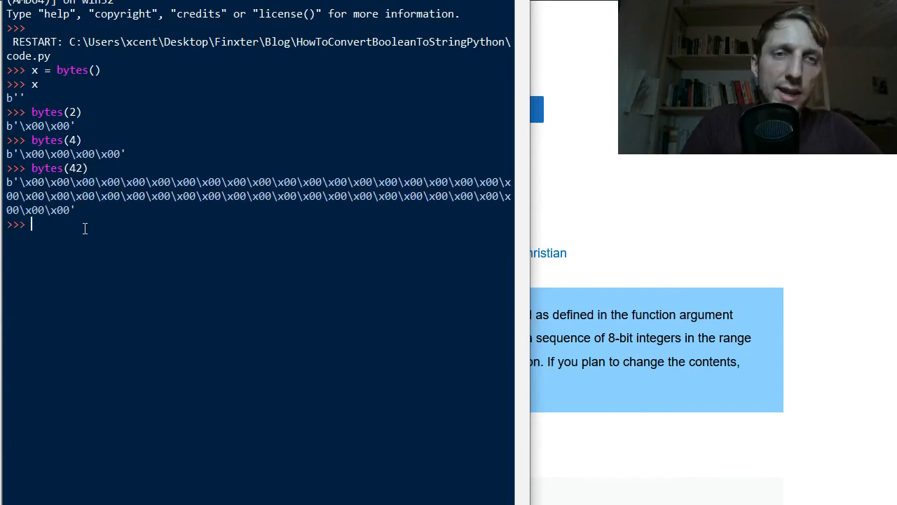
pyautogui.write('bytes([1')
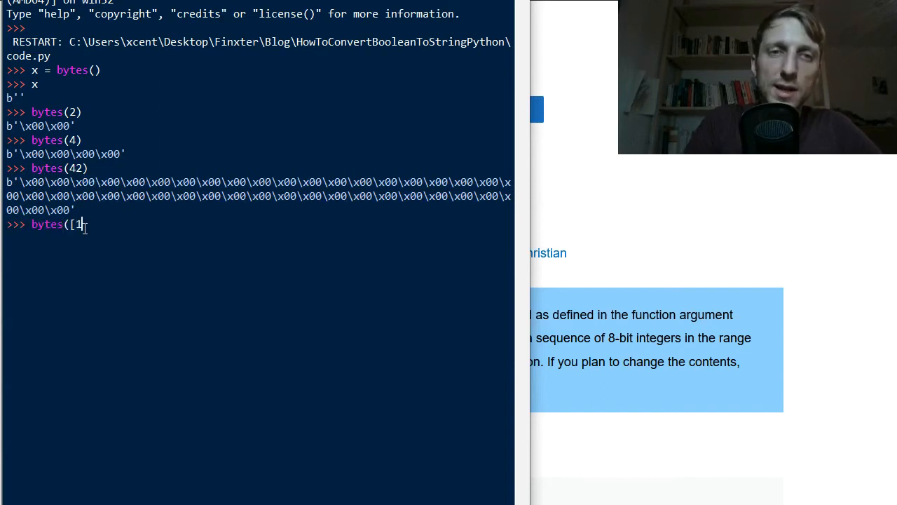
# Evaluate bytes([1, 2, 3]) then bytes([999]), highlighting 'bytes' in the range(0, 256) ValueError
pyautogui.write(', 2, 3')
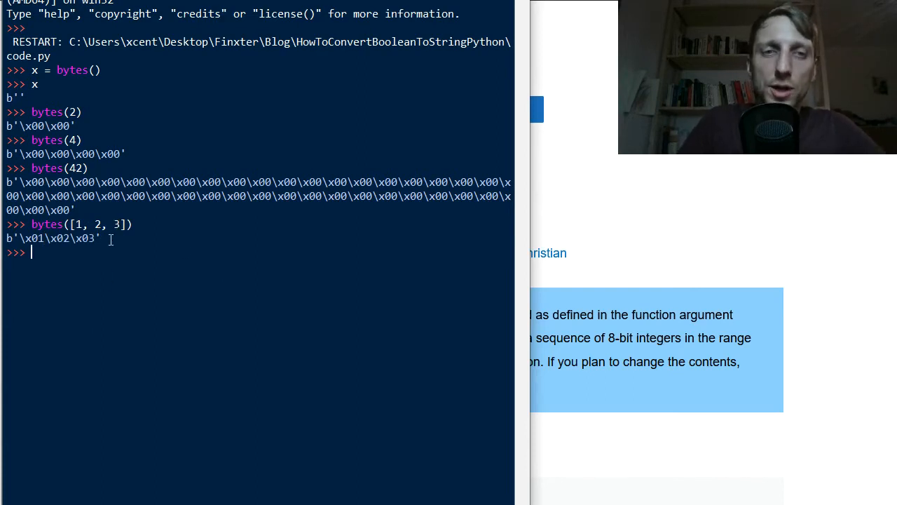
pyautogui.write('bytes')
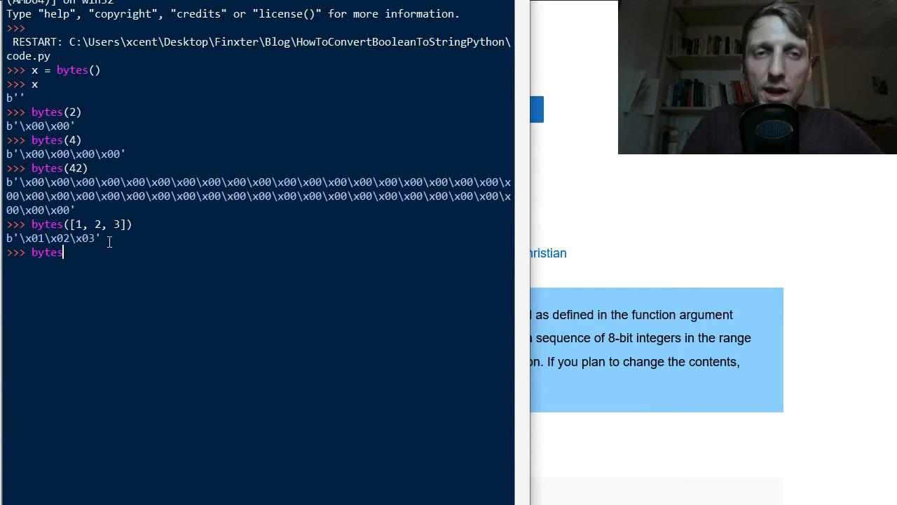
pyautogui.write('([')
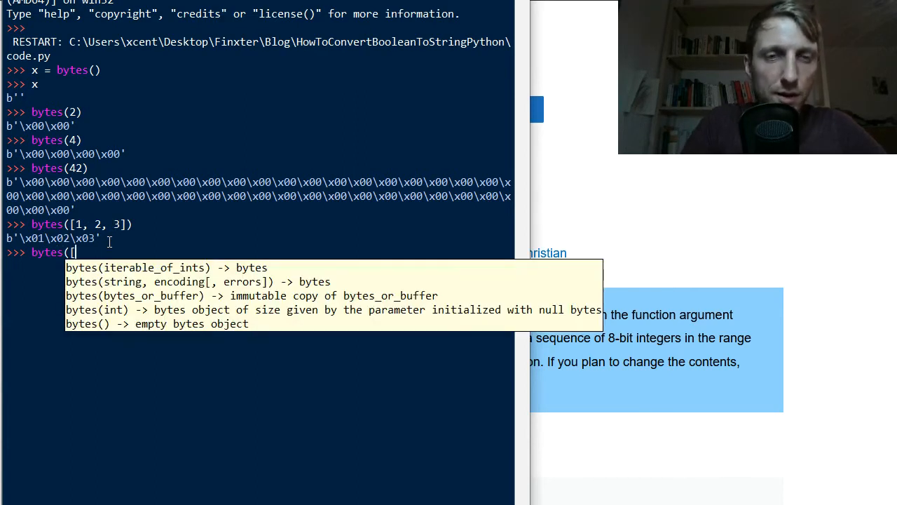
pyautogui.write('999])')
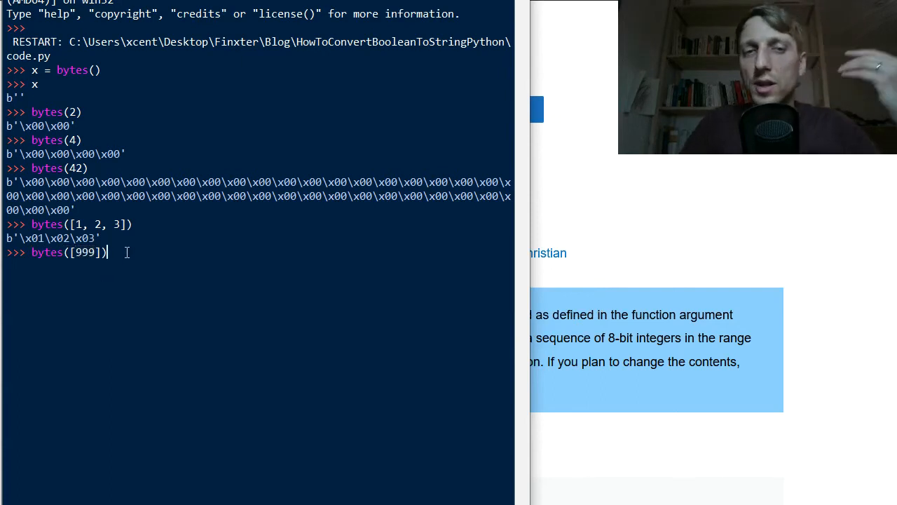
pyautogui.doubleClick(48, 253)
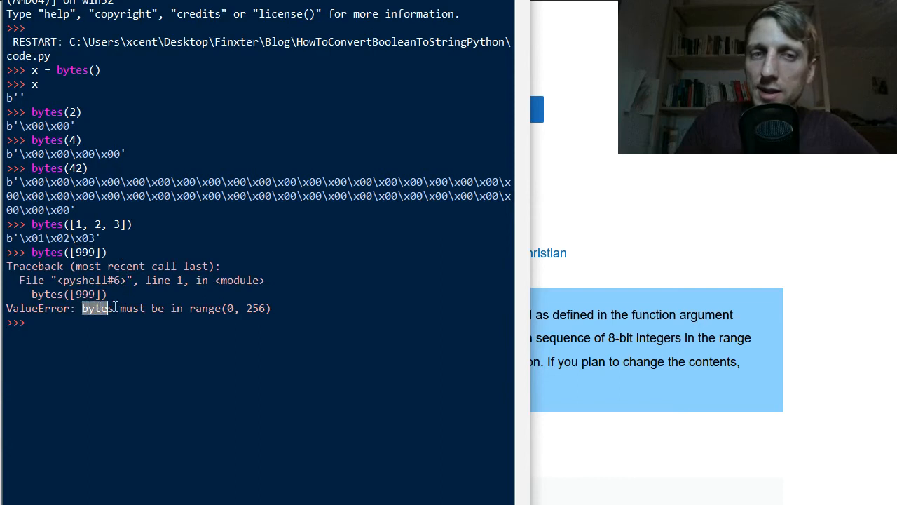
pyautogui.moveTo(81, 309); pyautogui.dragTo(273, 309)
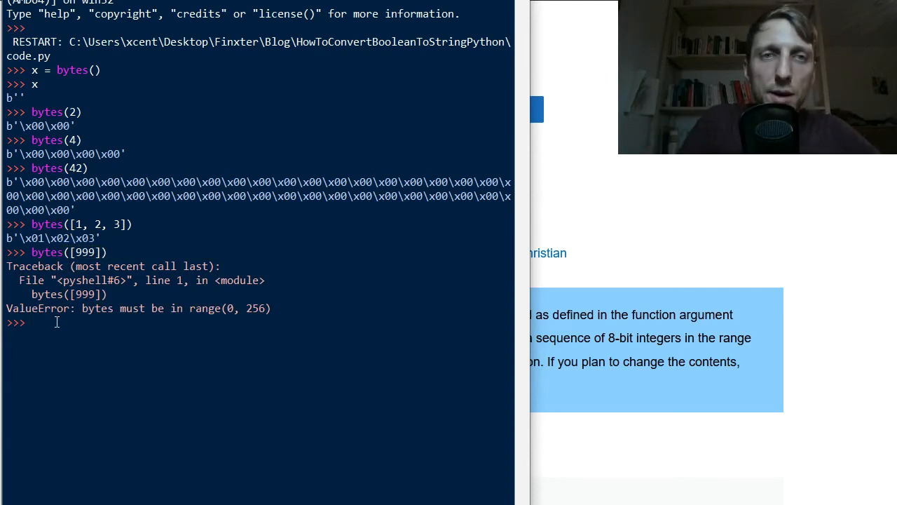
# Evaluate bytes('hi', 'UTF-8') to get b'hi' and highlight the encoding argument and call
pyautogui.write('bytes(')
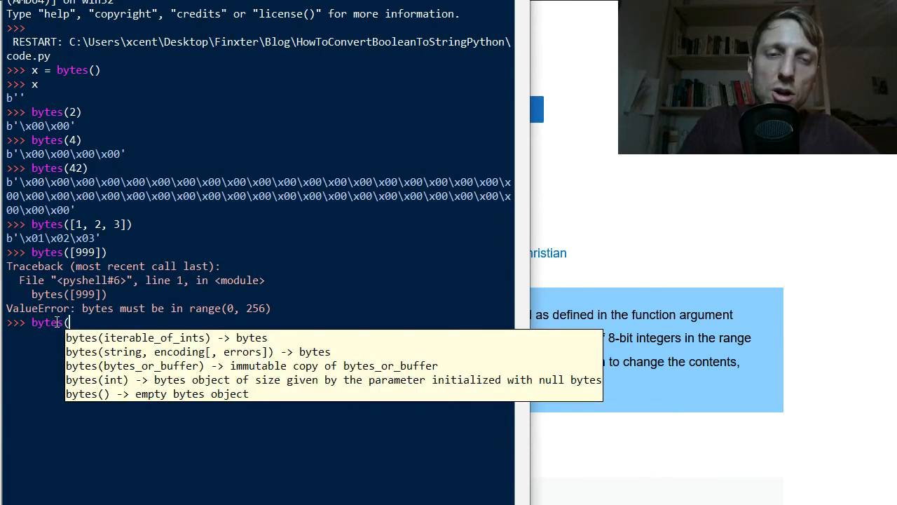
pyautogui.write("'hi',")
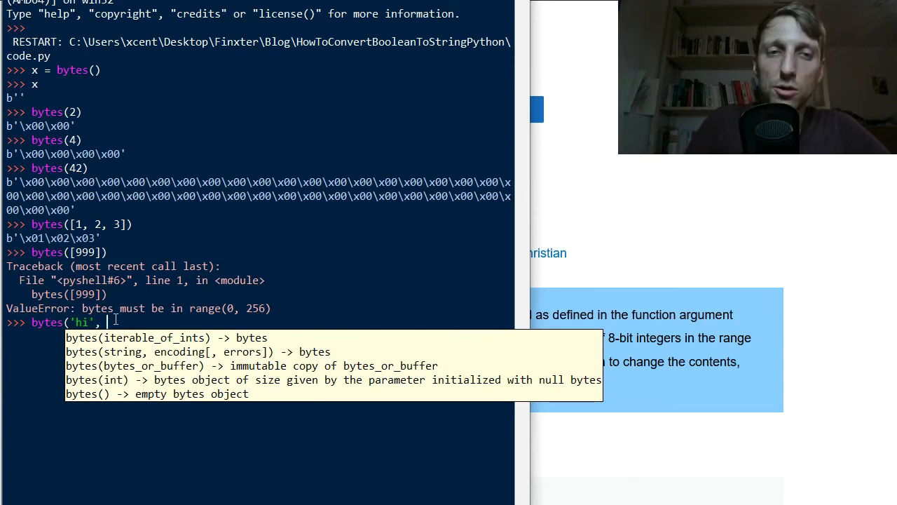
pyautogui.write("'UTF")
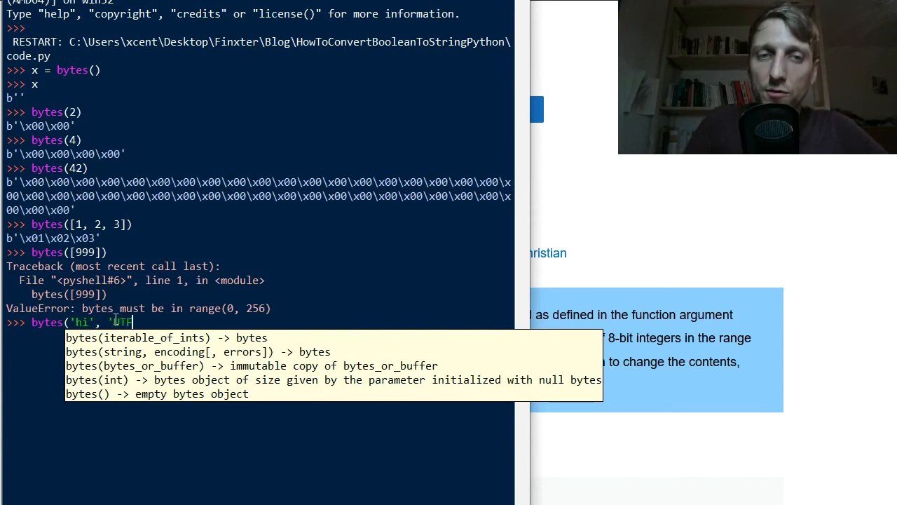
pyautogui.write('-8')
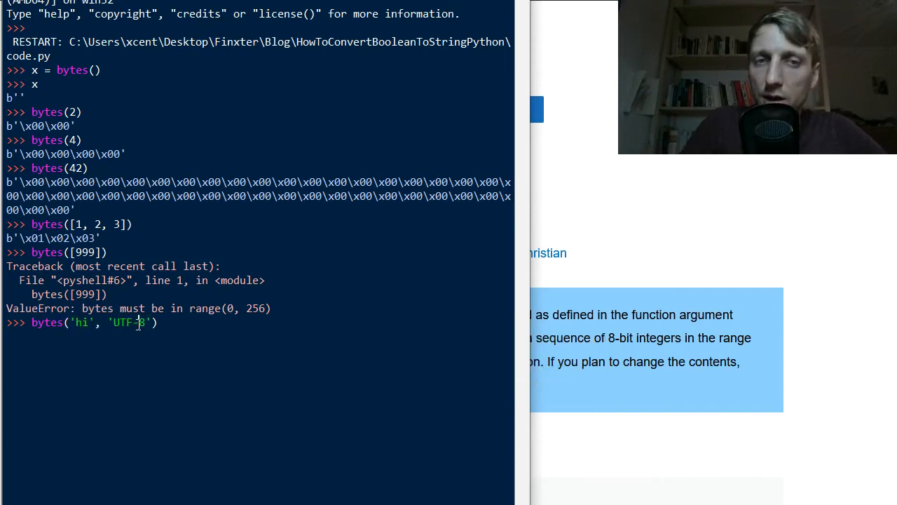
pyautogui.doubleClick(131, 321)
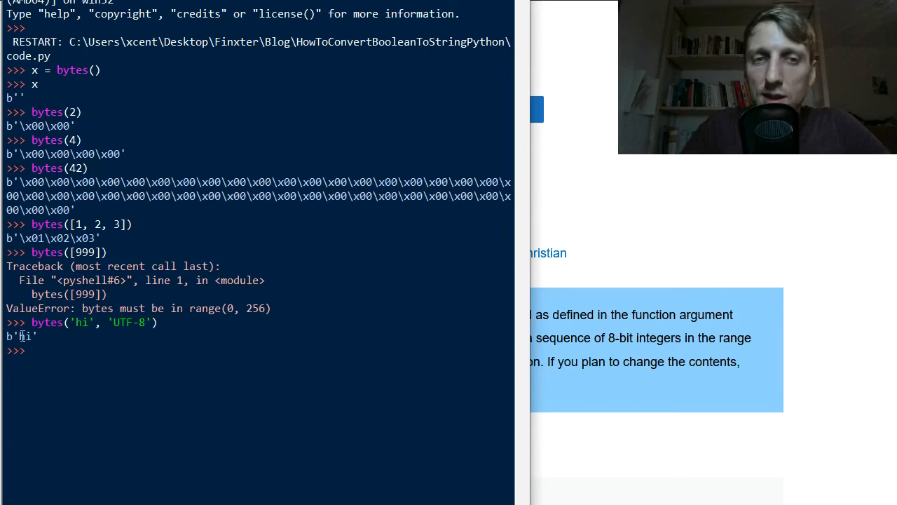
pyautogui.doubleClick(20, 336)
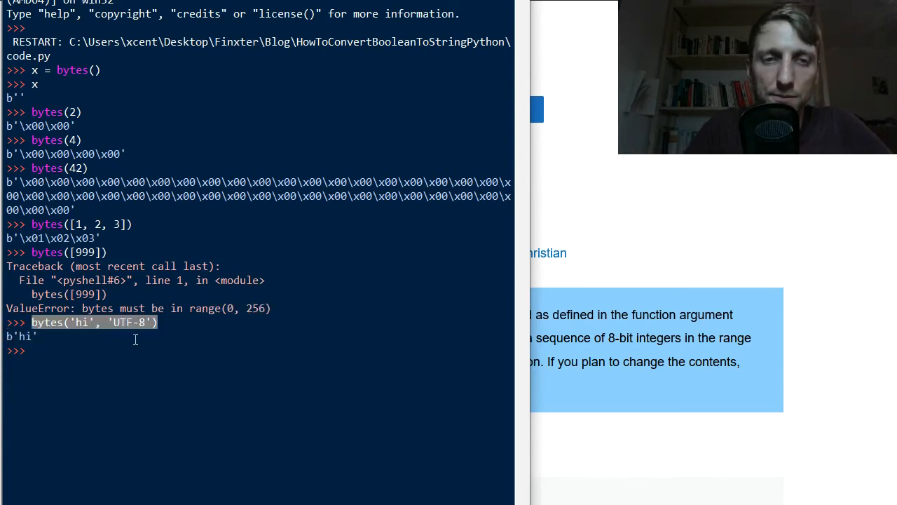
# Assign b = bytes('hi', 'UTF-8') and slice b[:-1] to get b'h'
pyautogui.write("b = bytes('hi', 'UTF-8")
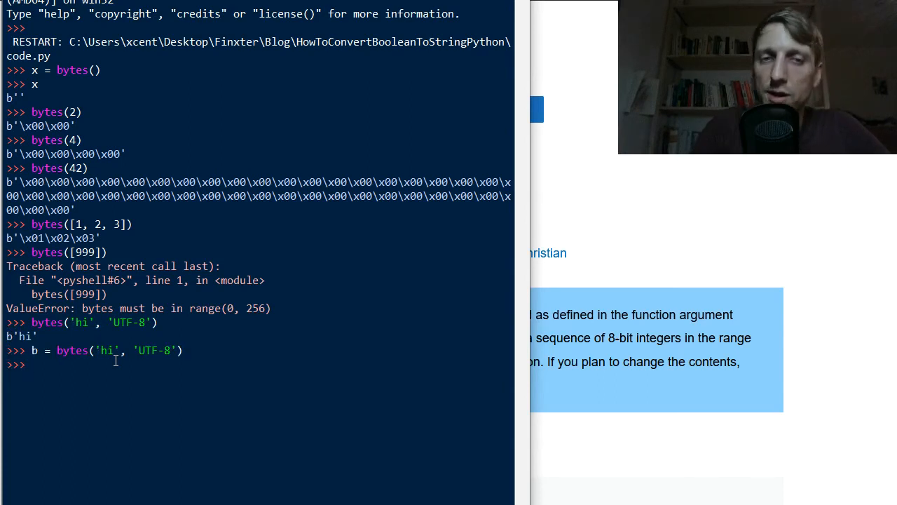
pyautogui.write('b[:')
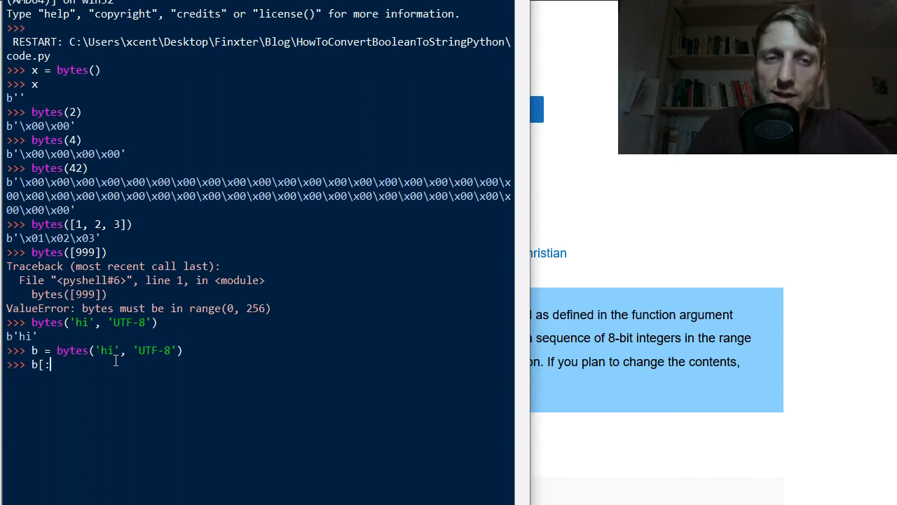
pyautogui.write('-1]')
pyautogui.write('b[0]')
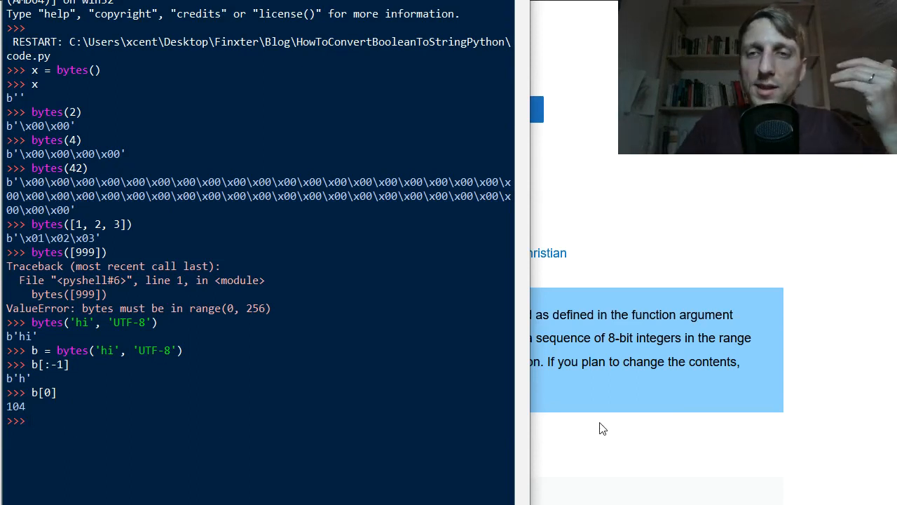
# Scroll down through the Finxter bytes() article's syntax and argument examples
pyautogui.scroll(-3)
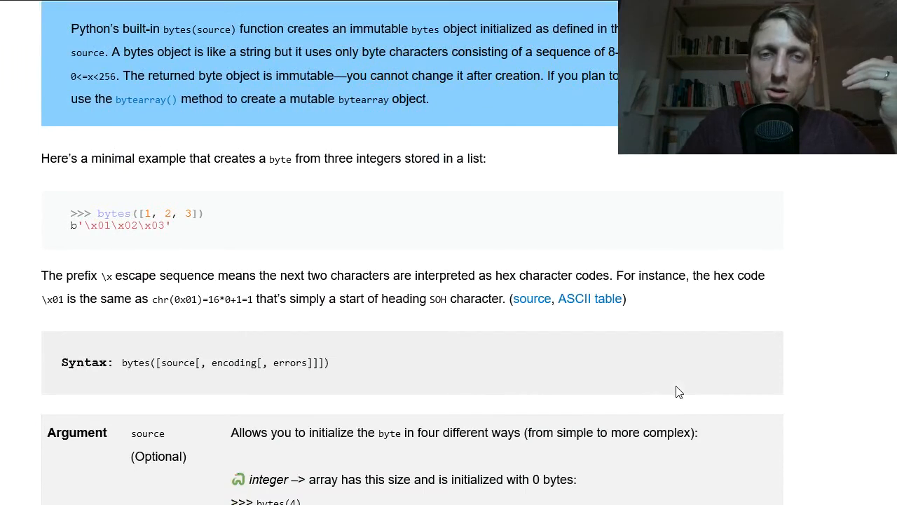
pyautogui.moveTo(662, 409)
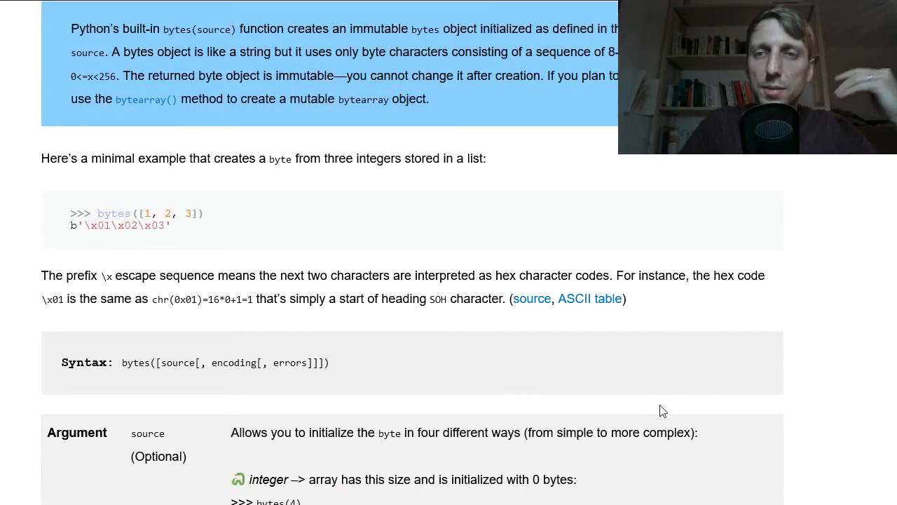
pyautogui.scroll(-3)
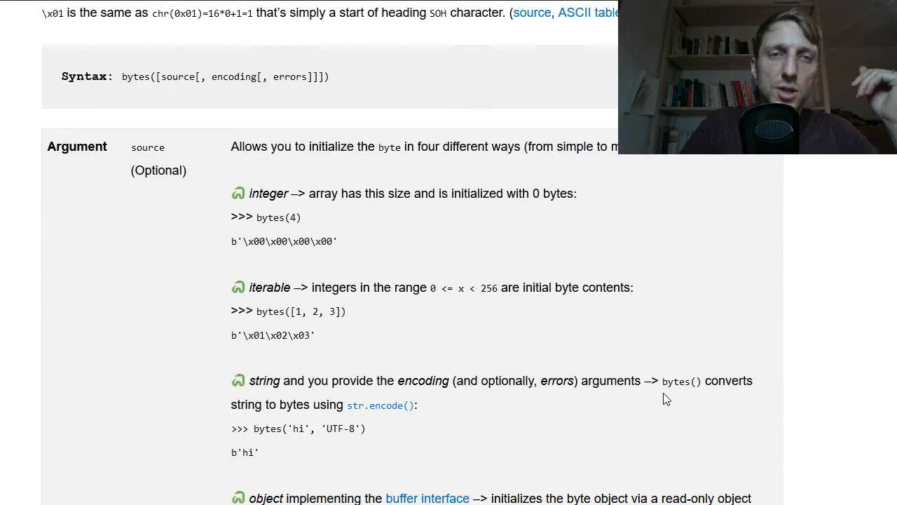
pyautogui.scroll(-3)
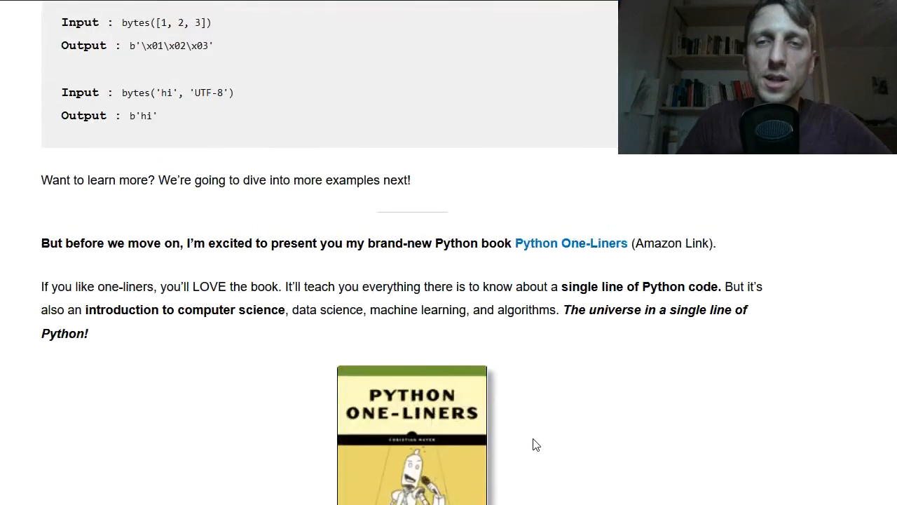
pyautogui.scroll(-3)
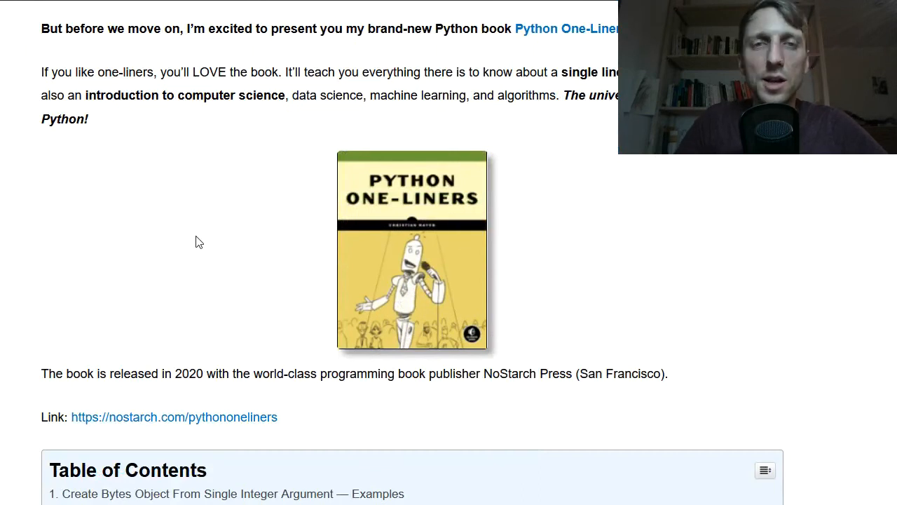
pyautogui.scroll(-3)
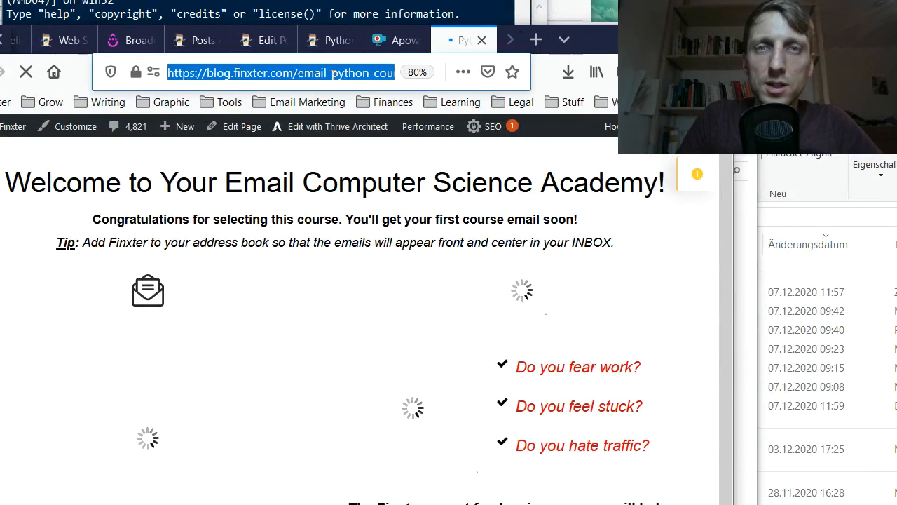
# Restore the Firefox window to a smaller size and switch to the python-bytes article tab
pyautogui.click(281, 72)
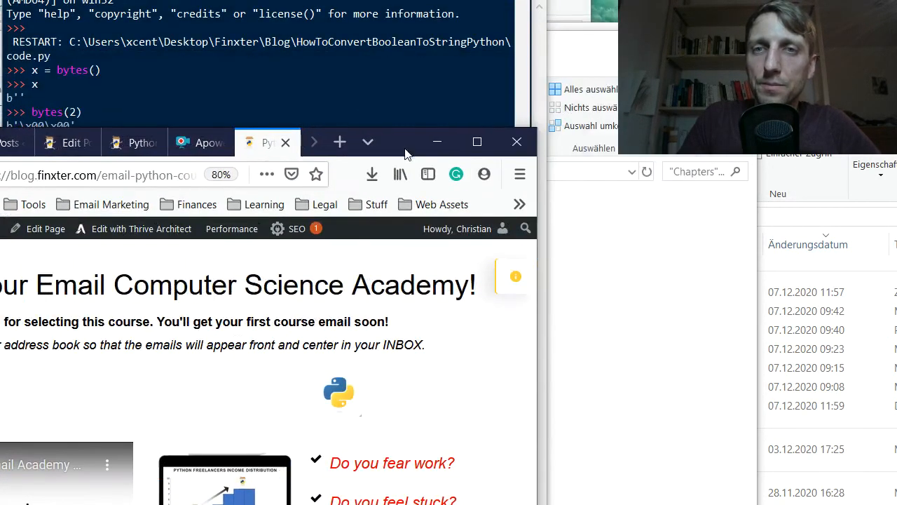
pyautogui.moveTo(317, 154)
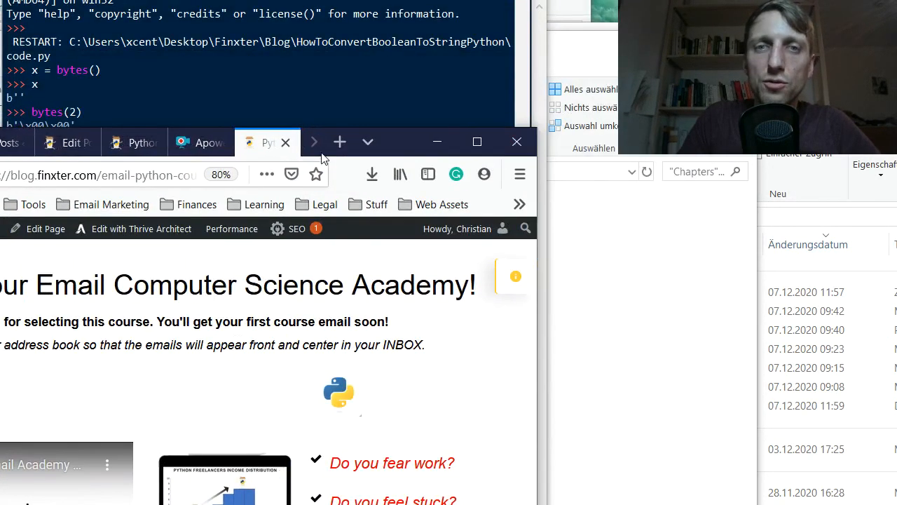
pyautogui.click(266, 143)
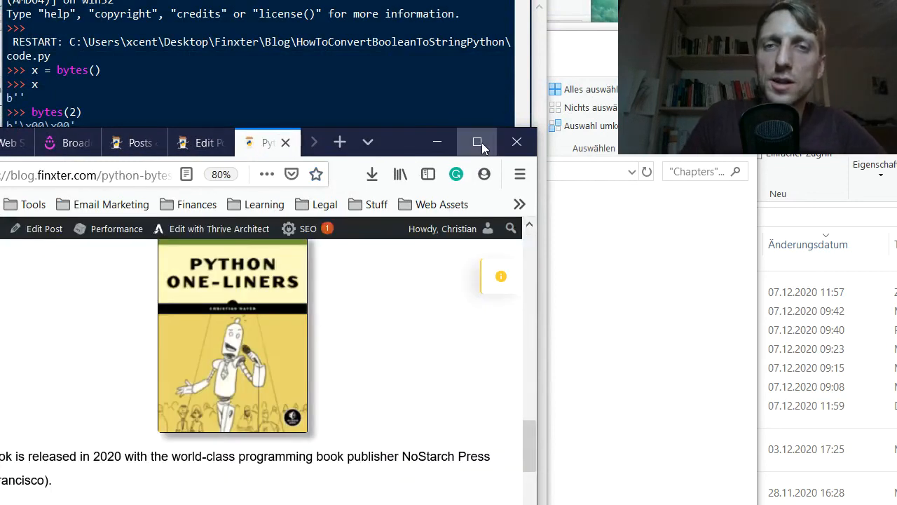
# Maximize the Firefox window so the bytes() article's table of contents is visible
pyautogui.click(477, 142)
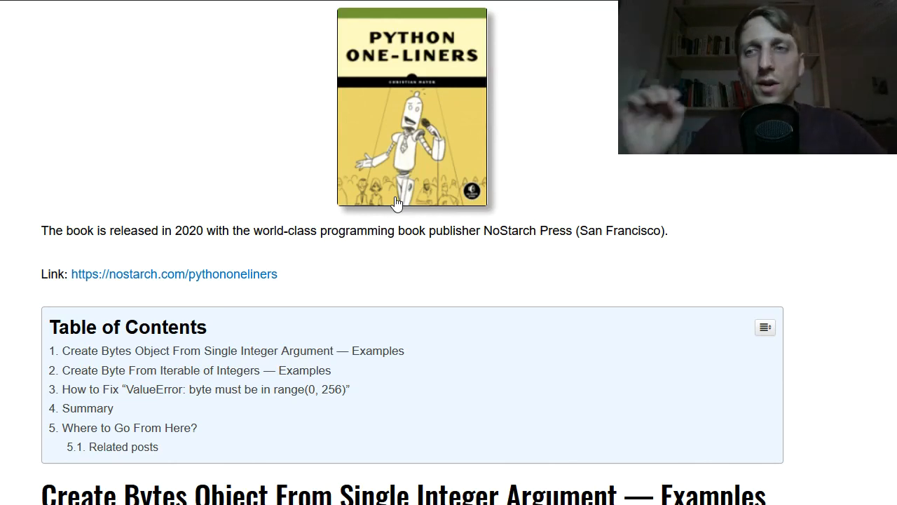
pyautogui.moveTo(510, 199)
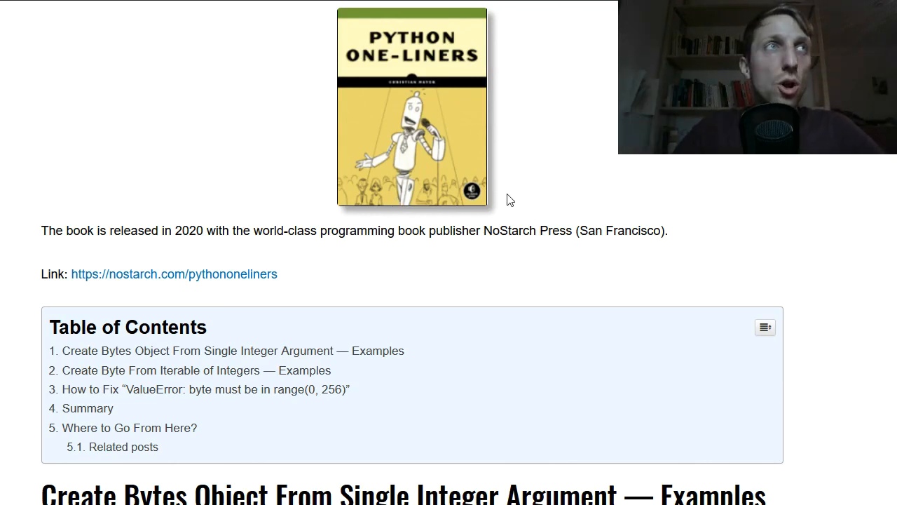
pyautogui.moveTo(513, 209)
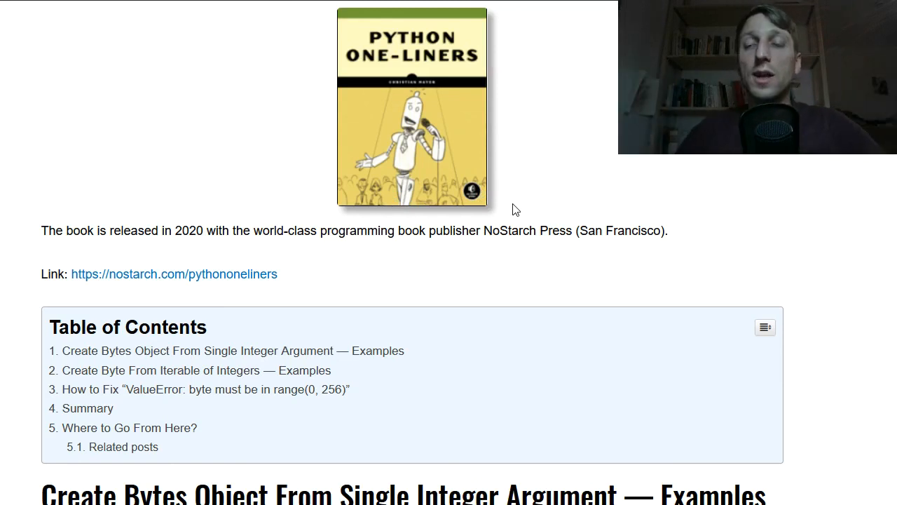
pyautogui.moveTo(517, 229)
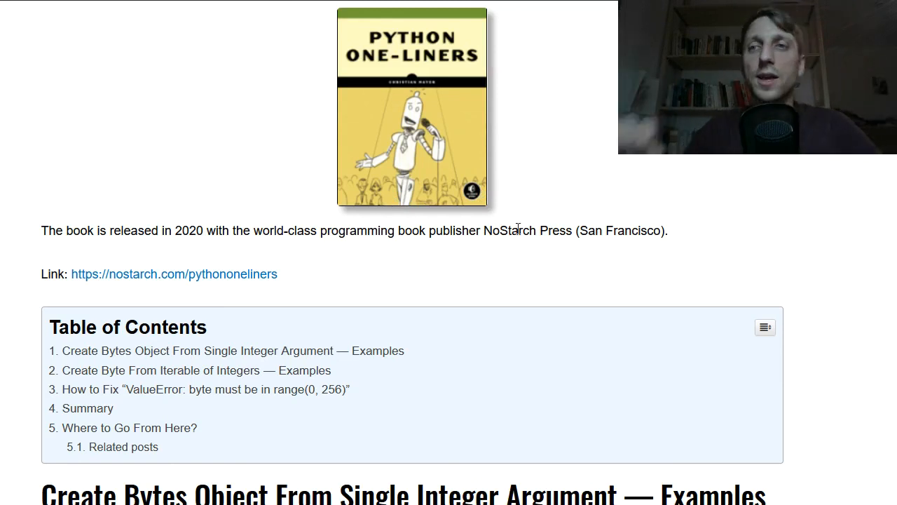